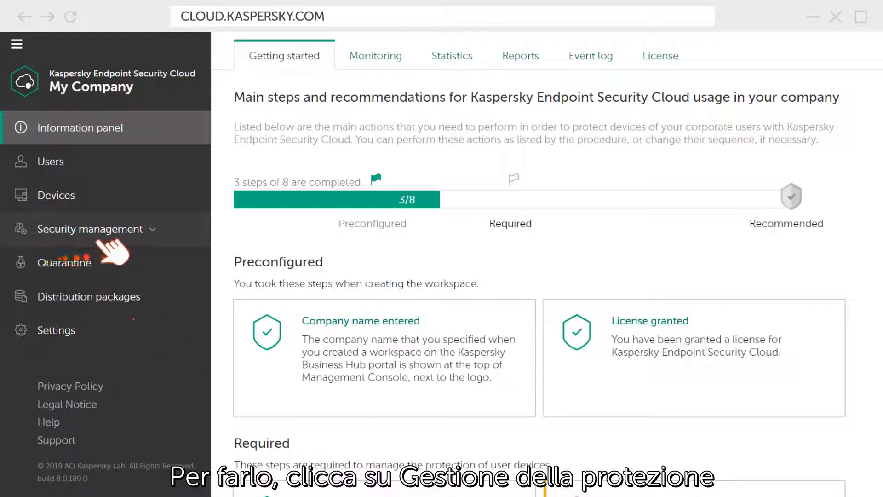
Open the Vulnerability assessment page under Security management.
click(90, 228)
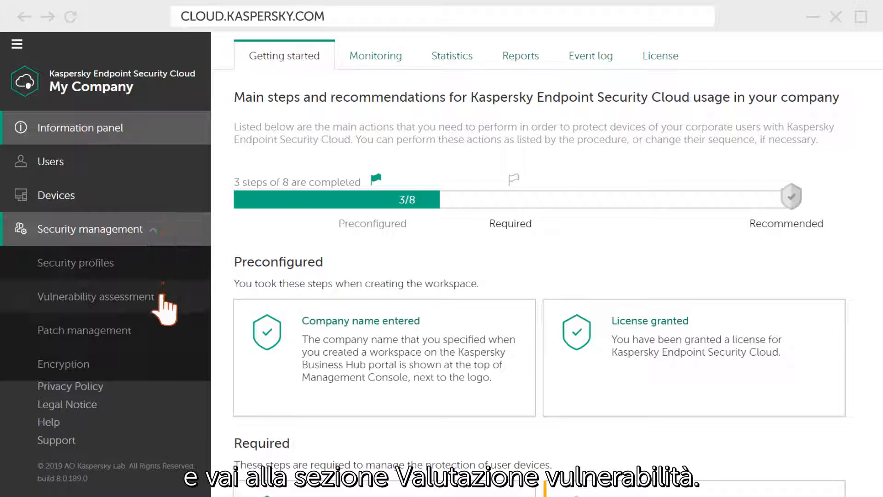
click(96, 296)
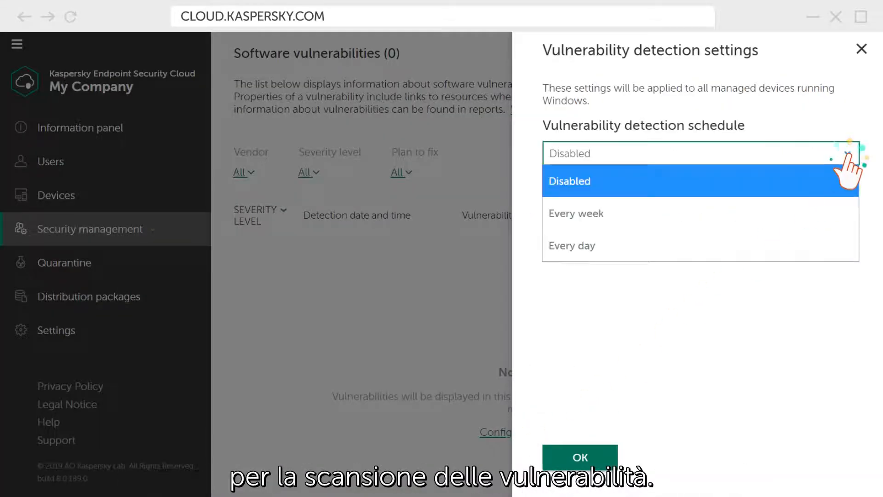
Set vulnerability detection to run every week, Monday at 18:00, and save.
click(575, 213)
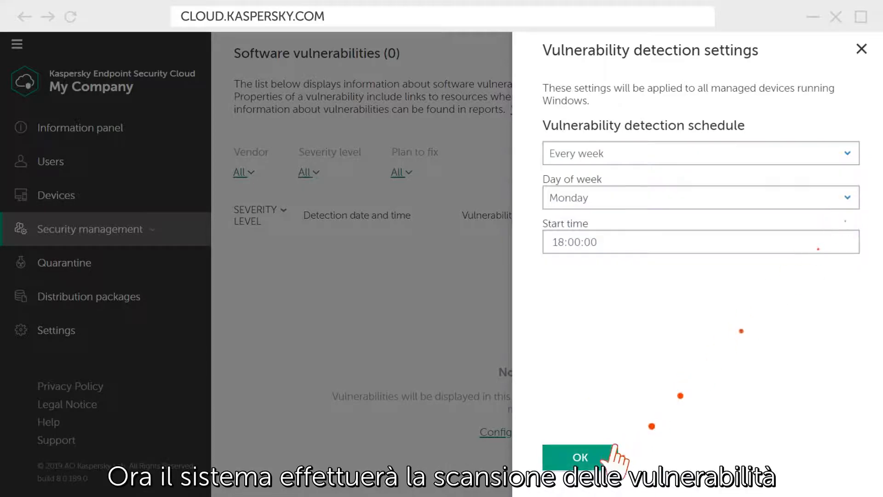
click(578, 457)
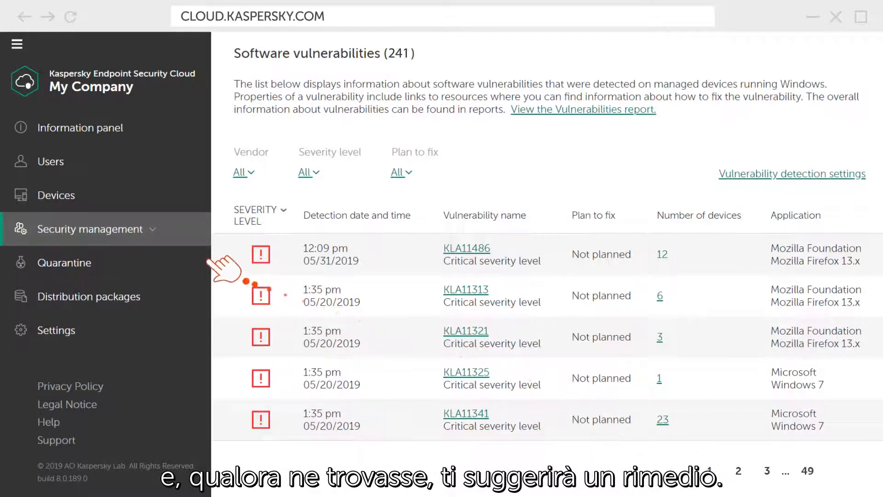
click(93, 228)
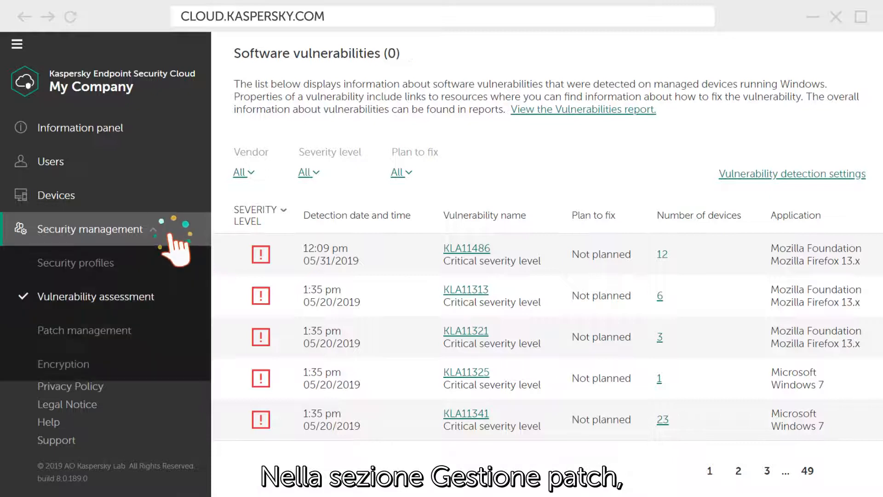
Go to Patch management, listing four software patches pending approval.
click(83, 331)
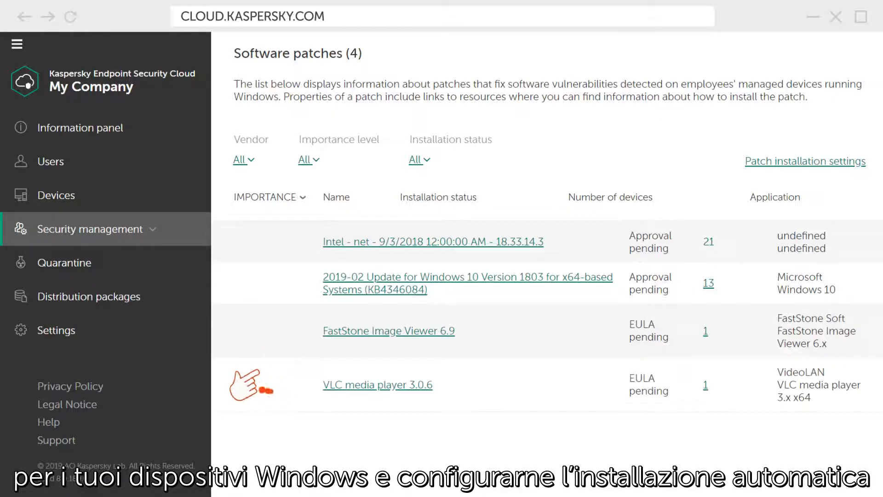
mouse_move(711, 193)
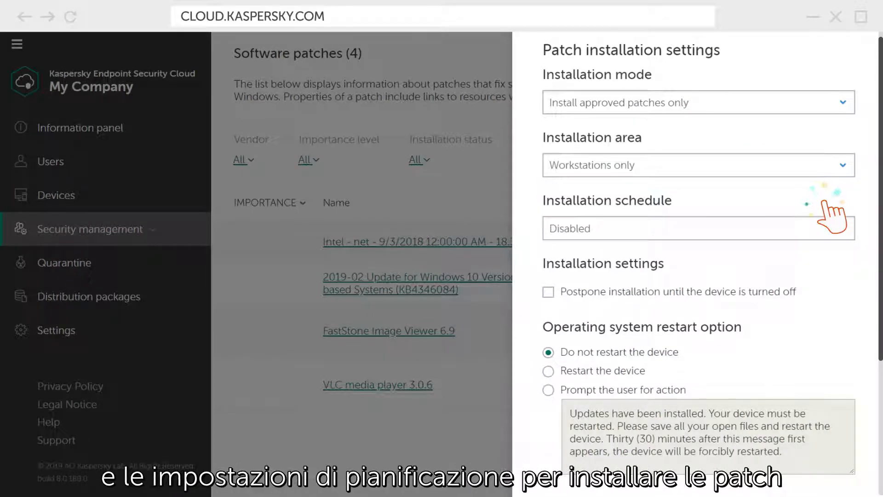
Schedule patch installation every week with users prompted before restarting, and save.
click(697, 228)
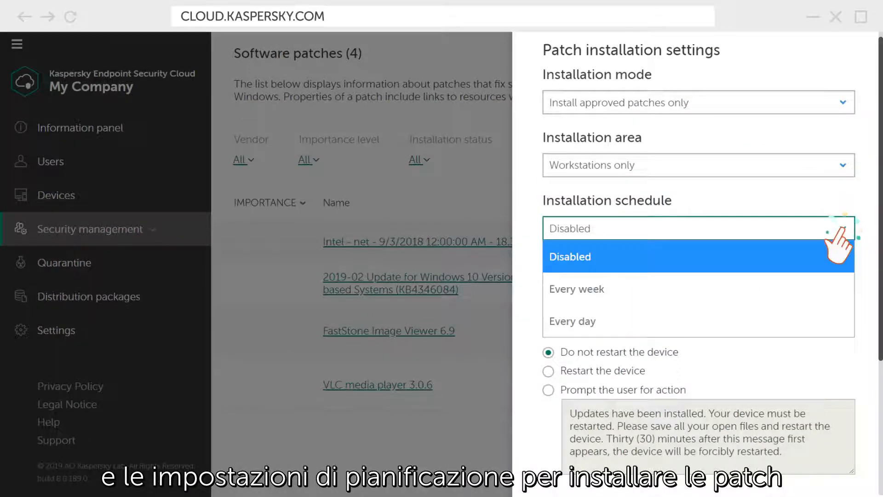
click(576, 288)
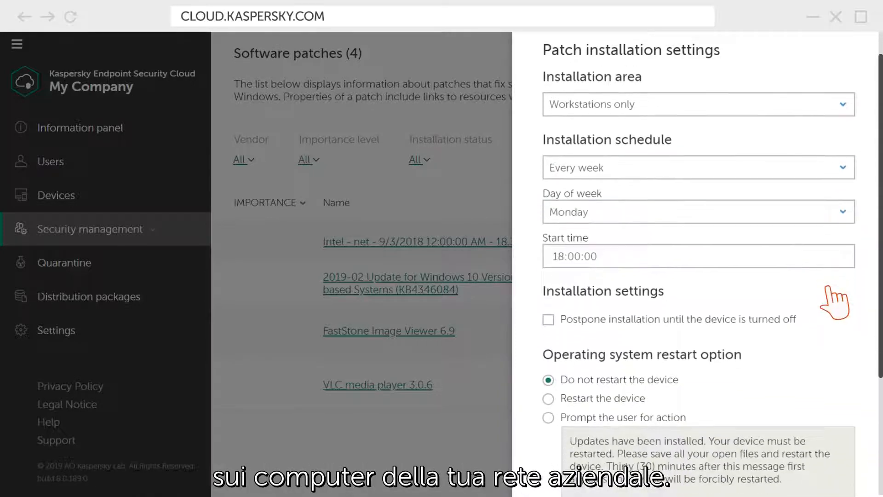
scroll(down, 3)
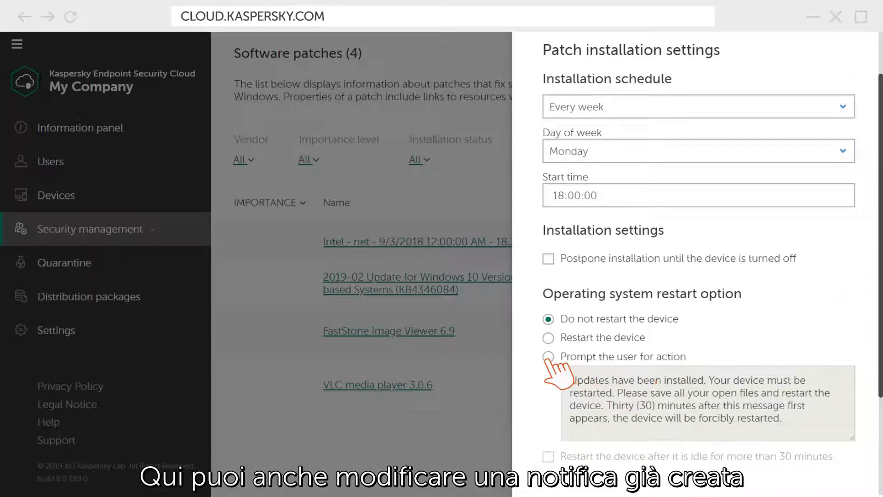
click(547, 356)
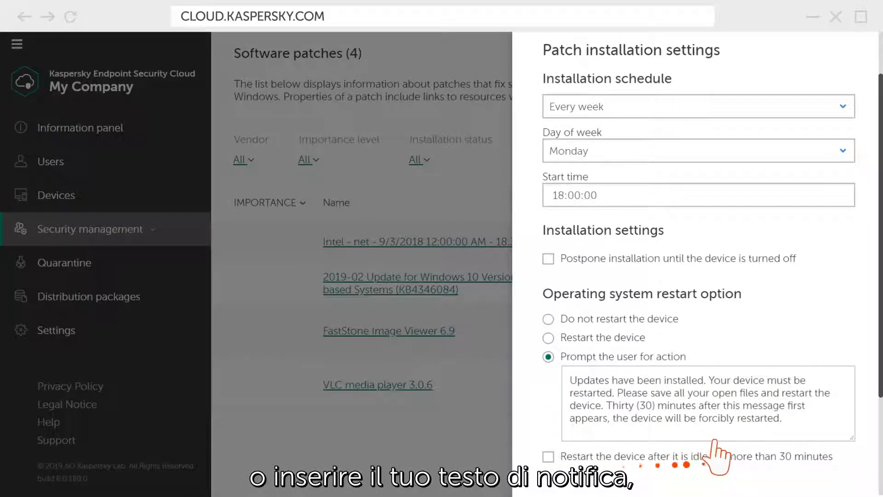
mouse_move(862, 456)
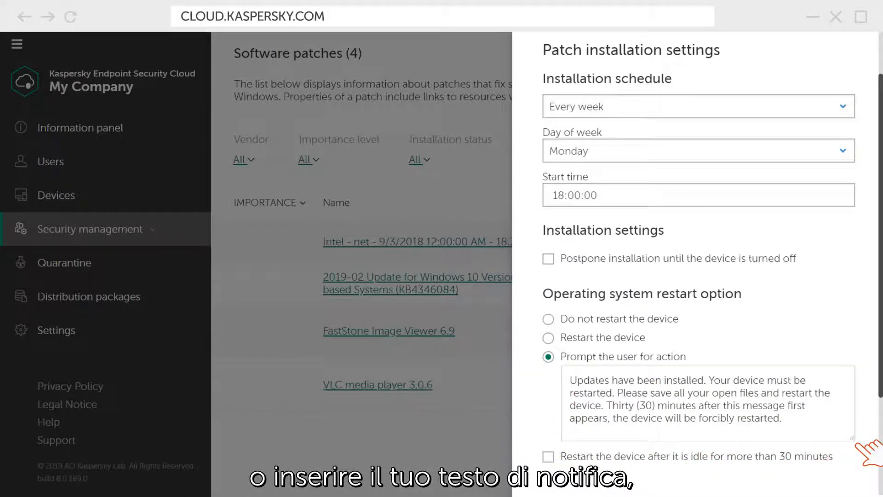
scroll(down, 3)
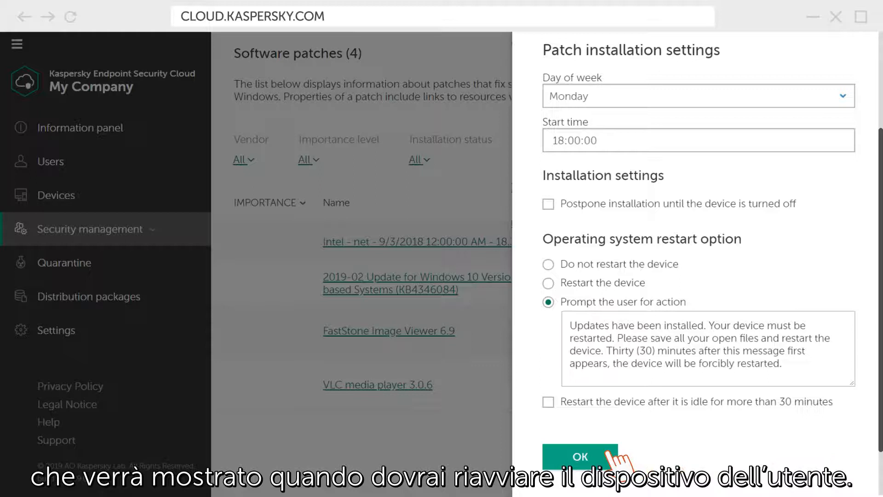
click(579, 456)
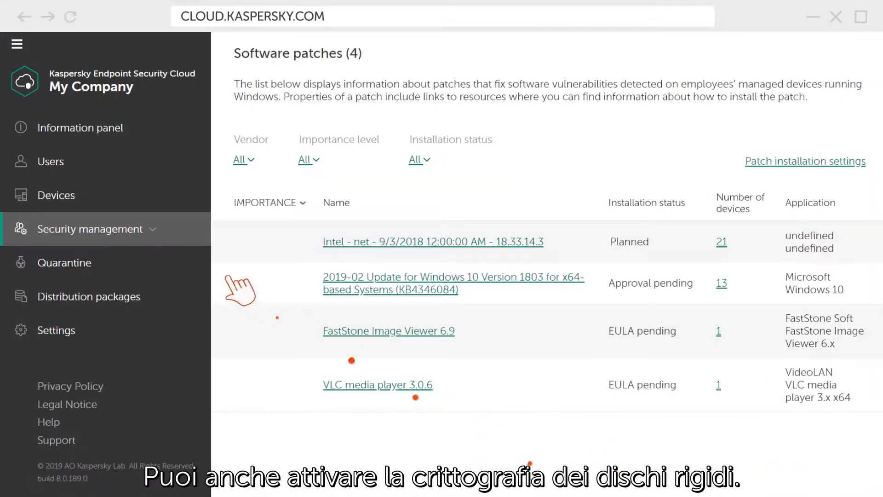
Go from the Encryption page to the security profiles list.
click(90, 229)
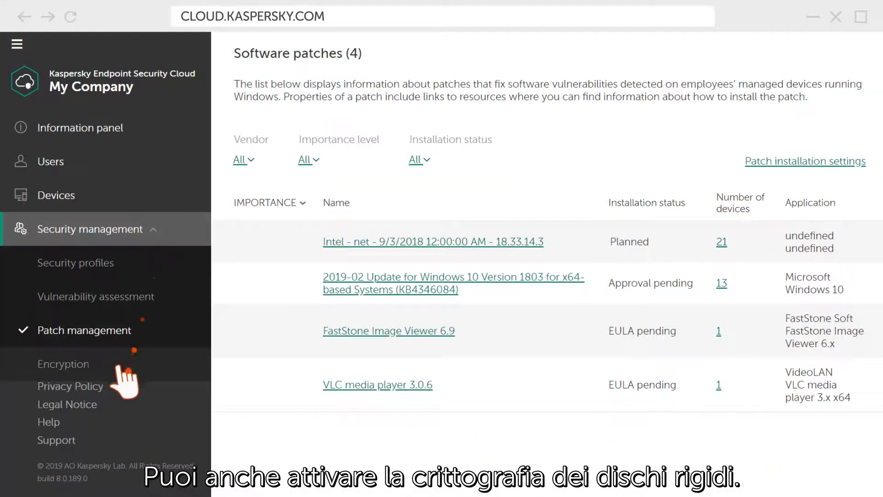
click(63, 364)
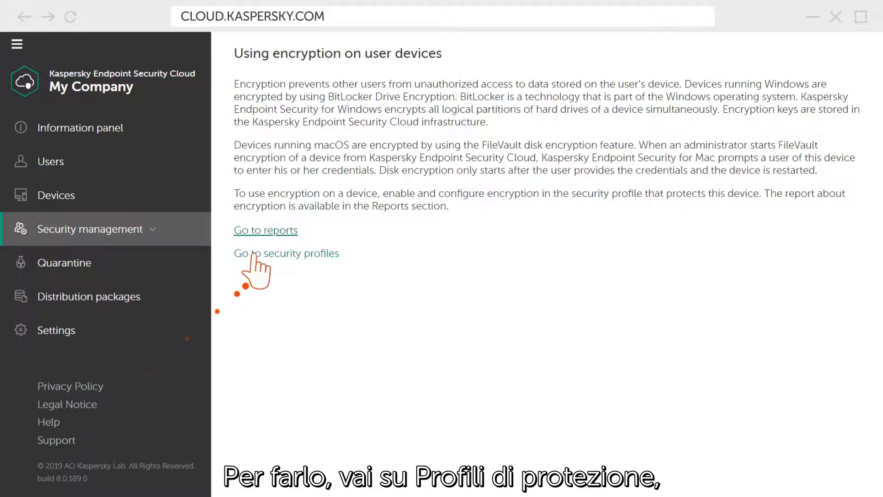
click(286, 253)
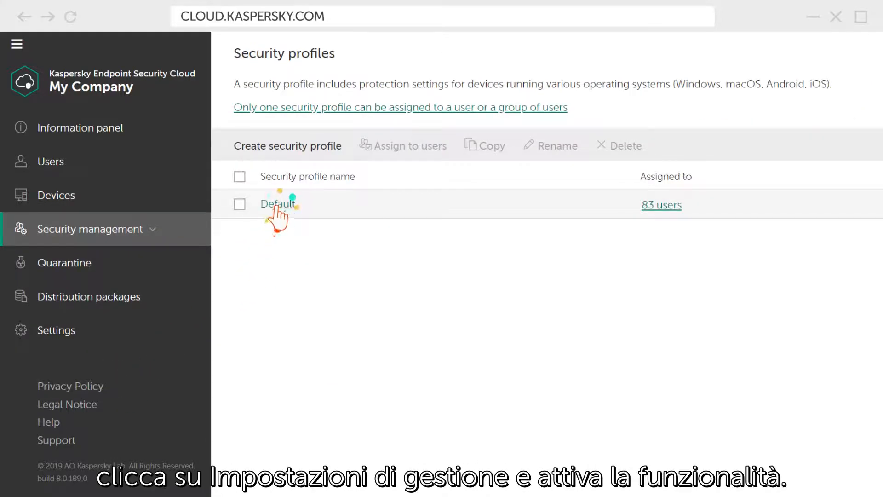
Enable Encryption management, Device Control and Web Control in the Default profile.
click(277, 204)
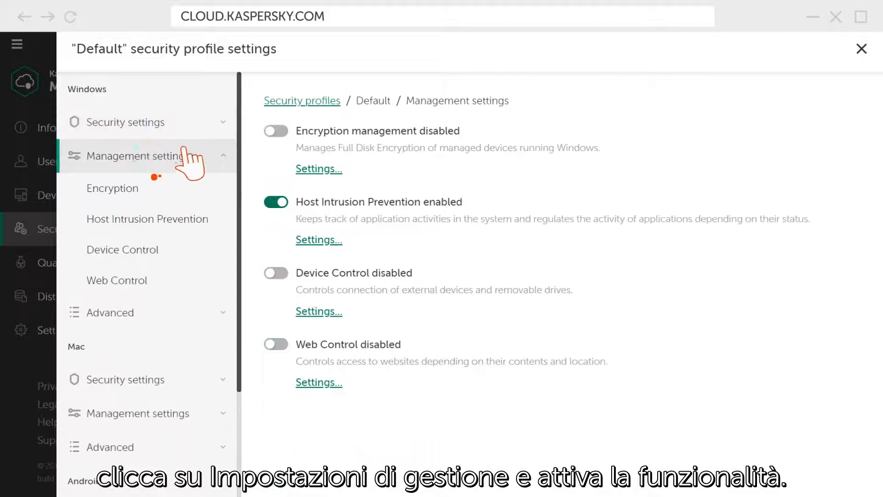
click(275, 130)
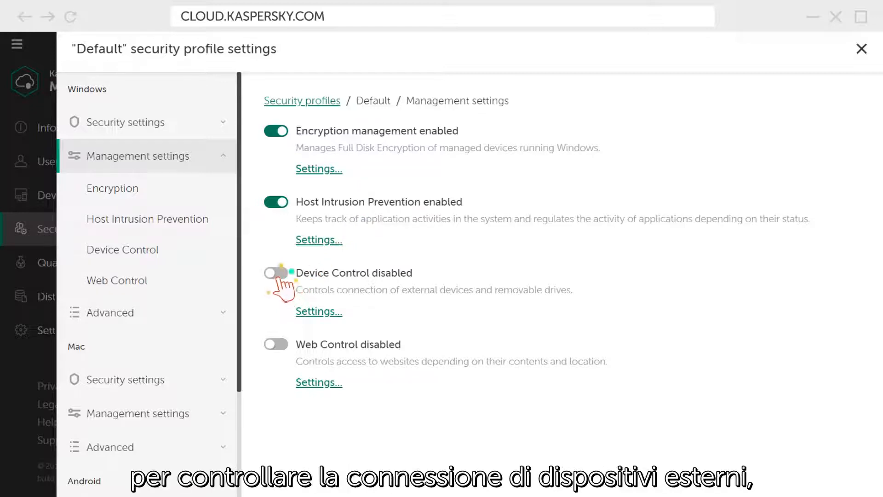
click(276, 273)
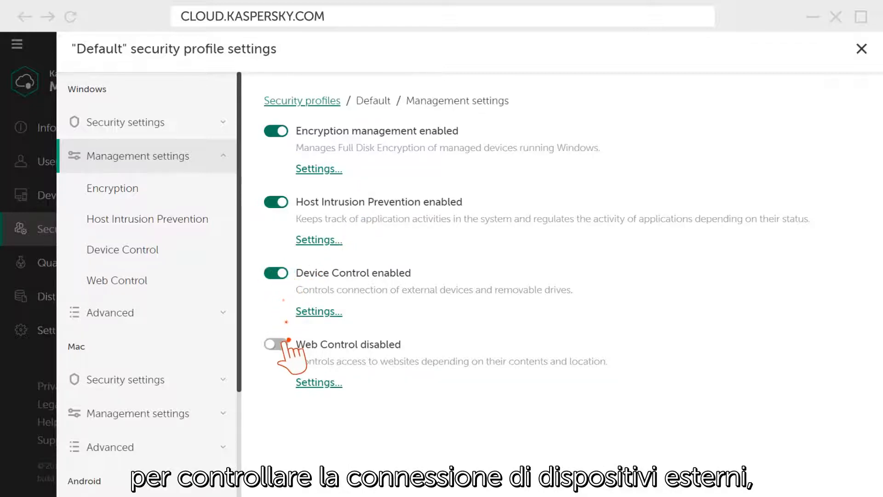
click(275, 344)
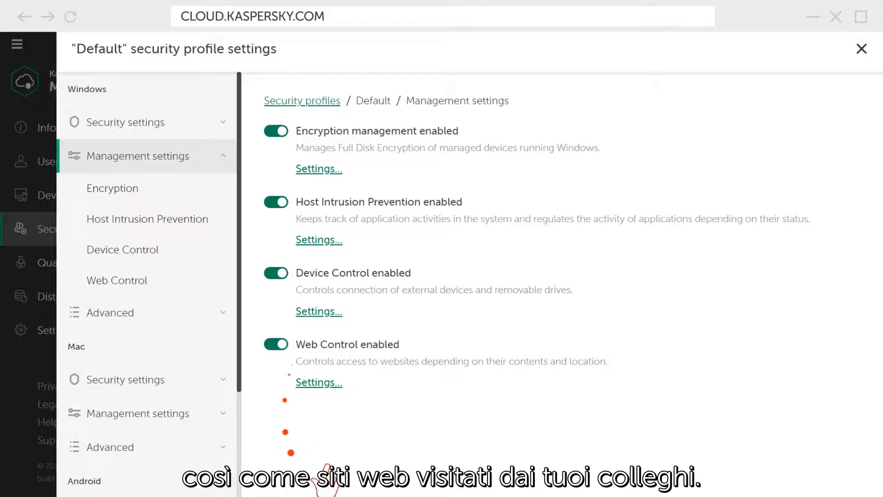
click(318, 381)
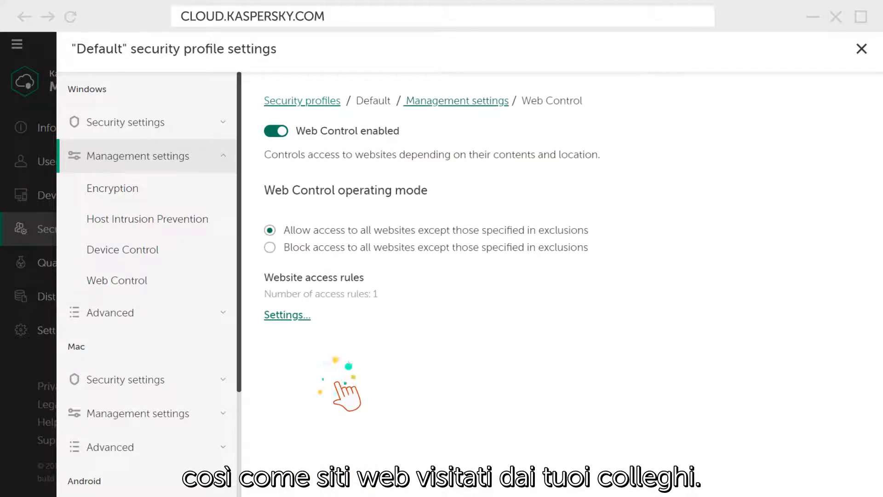
Add a website access rule 'Restriction Rule' covering Gambling, lotteries, sweepstakes.
click(286, 314)
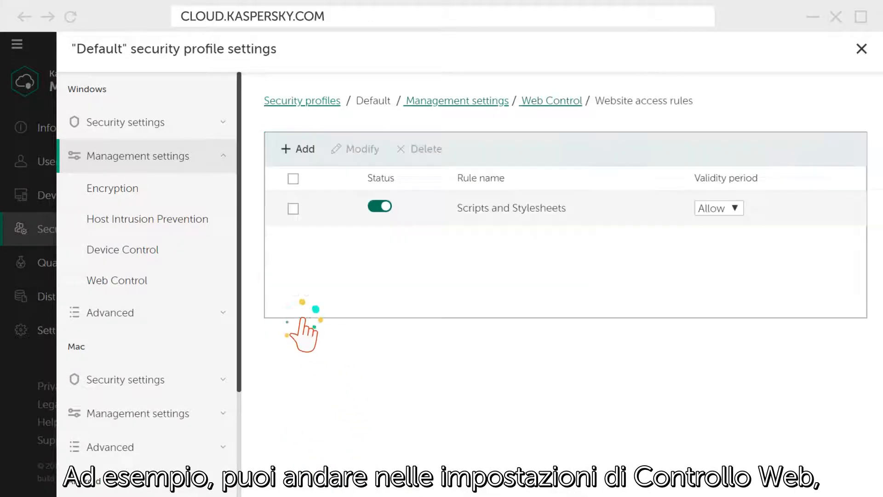
click(297, 148)
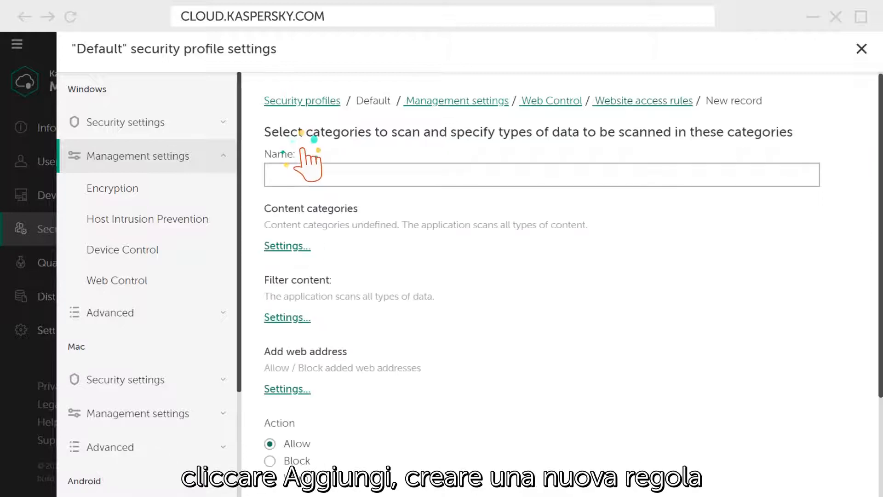
text(Restriction Rule)
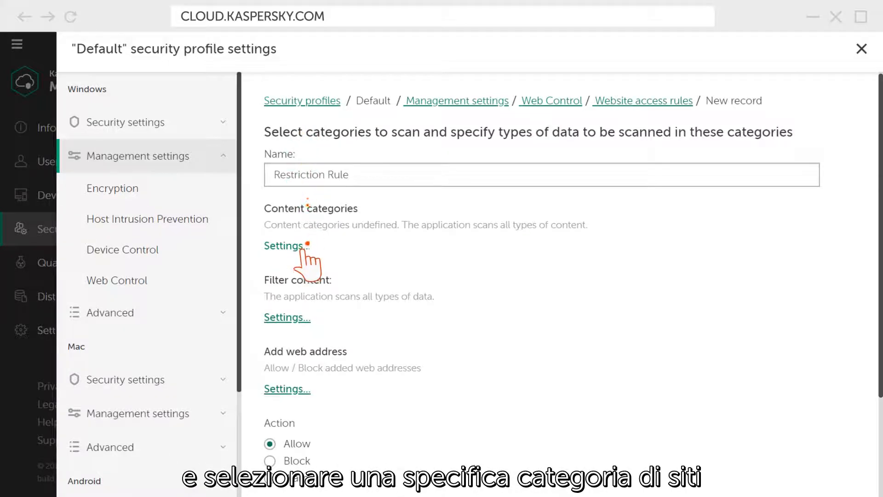
click(284, 246)
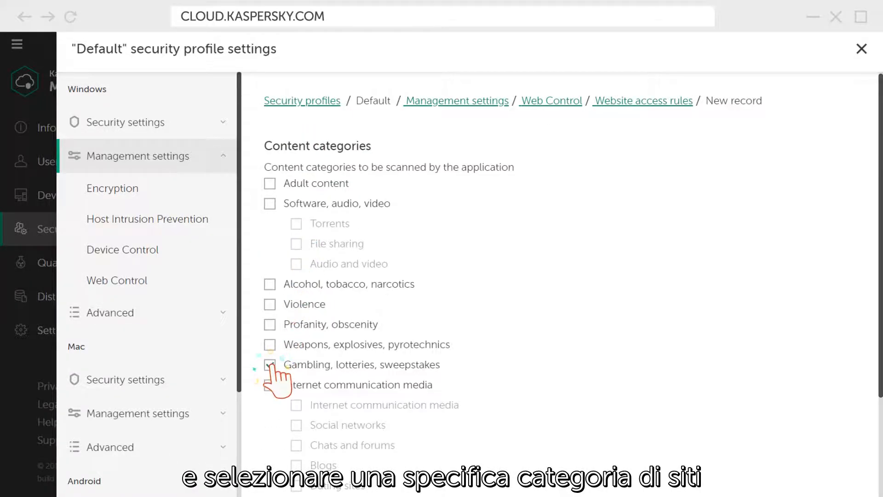
click(270, 364)
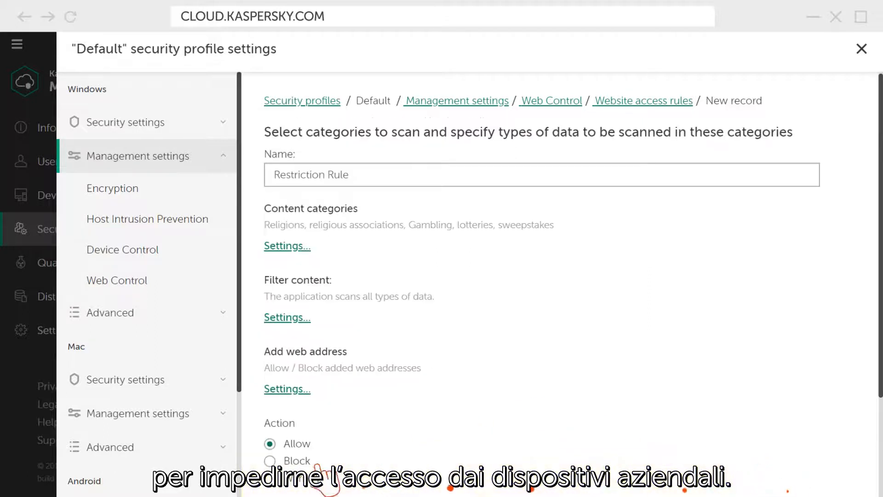